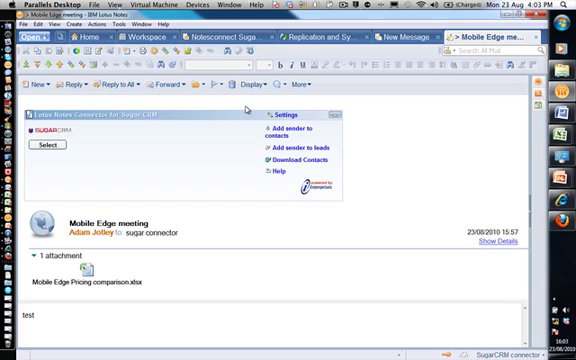
mouse_move(152, 147)
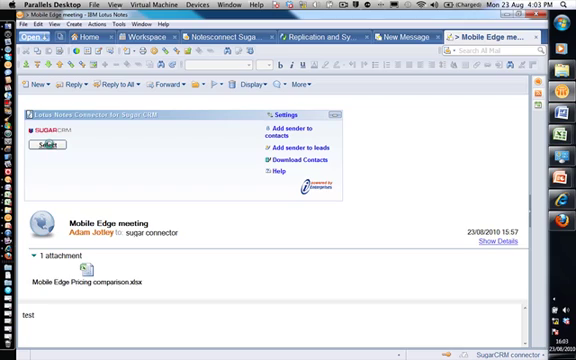
Archive the 'Mobile Edge meeting' email to its matching SugarCRM contact via the connector's Select
left_click(53, 148)
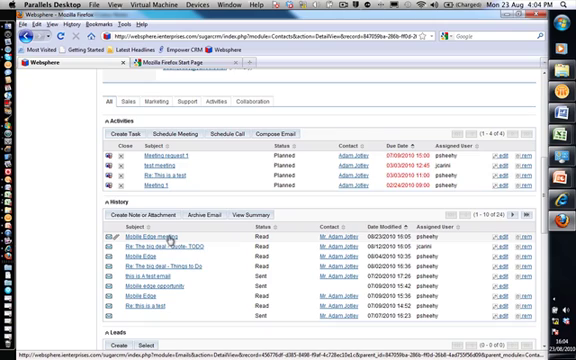
Open the archived 'Mobile Edge meeting' email from the contact's History subpanel
left_click(133, 238)
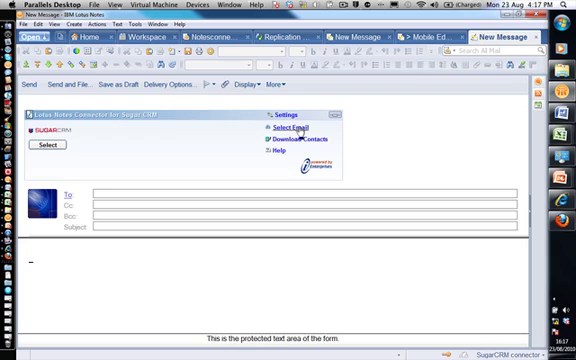
Address the new message to the chosen SugarCRM contact with subject 'this is a test attachment'
left_click(300, 140)
type("jot")
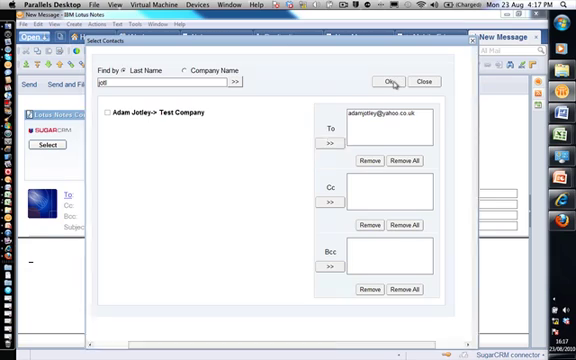
left_click(398, 81)
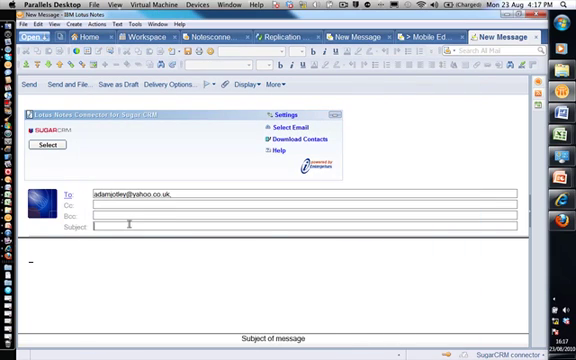
type("ths")
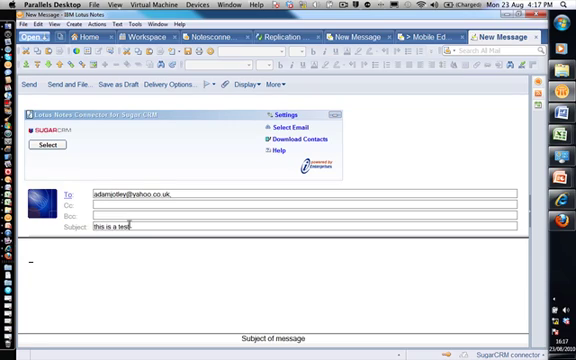
type("attac")
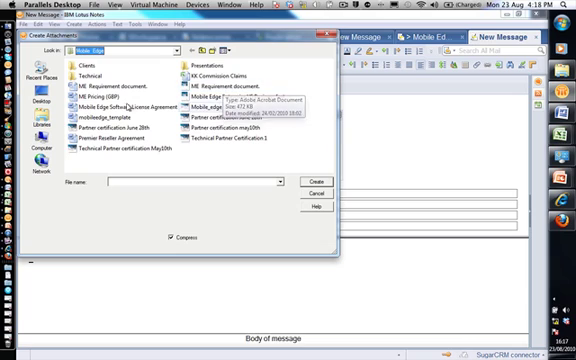
Attach 'ME Requirement document' to the test message and archive it to SugarCRM
left_click(112, 78)
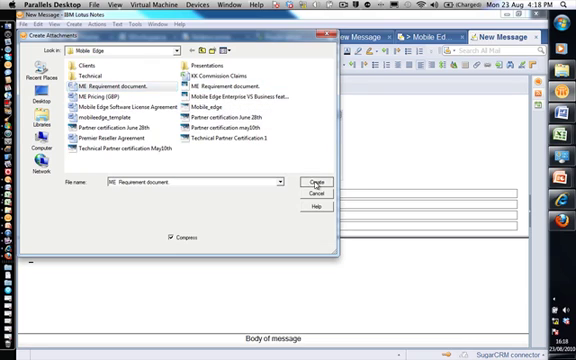
left_click(314, 181)
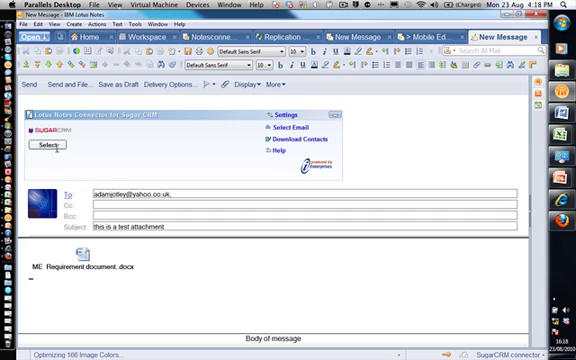
left_click(49, 147)
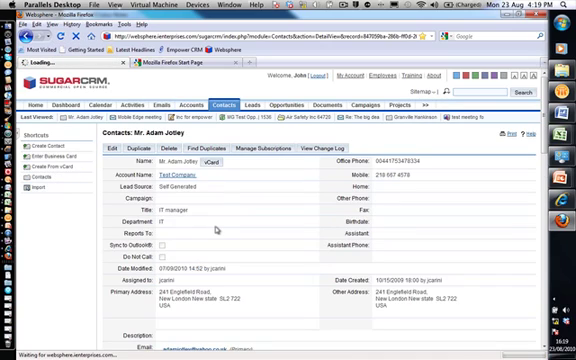
scroll("down", 3)
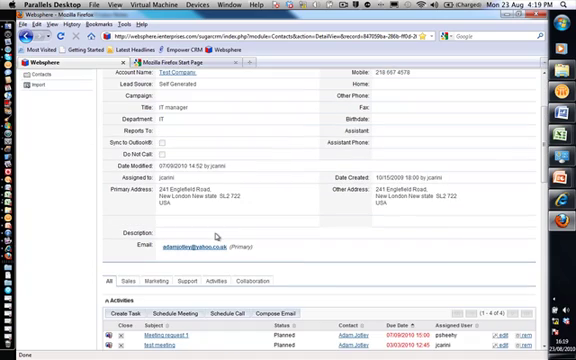
scroll("down", 3)
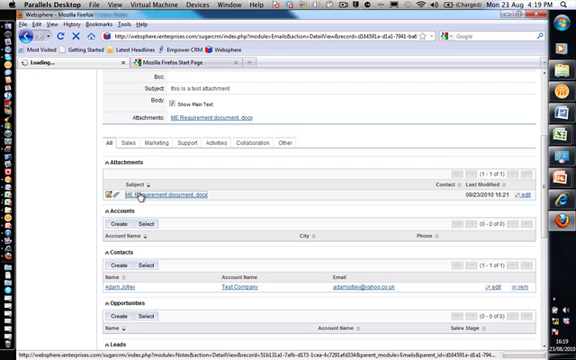
Open the 'ME Requirement document.docx' attachment record from the archived test email
left_click(167, 193)
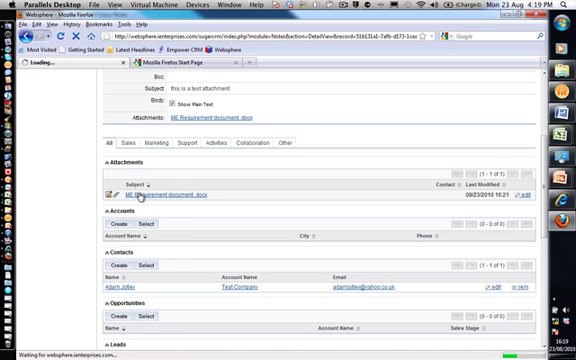